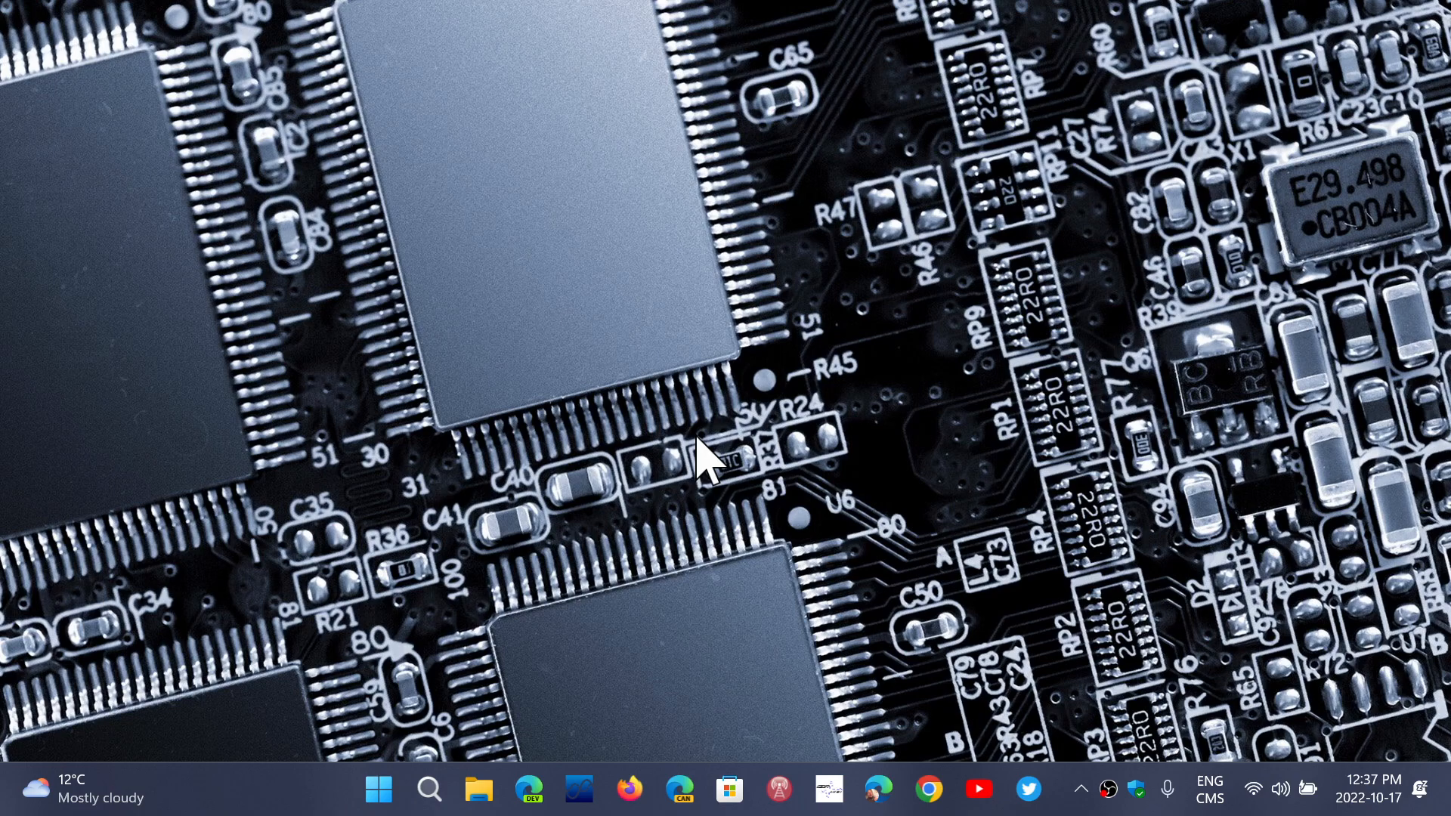
# - Search Windows for 'tpm' to find the TPM Management console
pyautogui.click(428, 789)
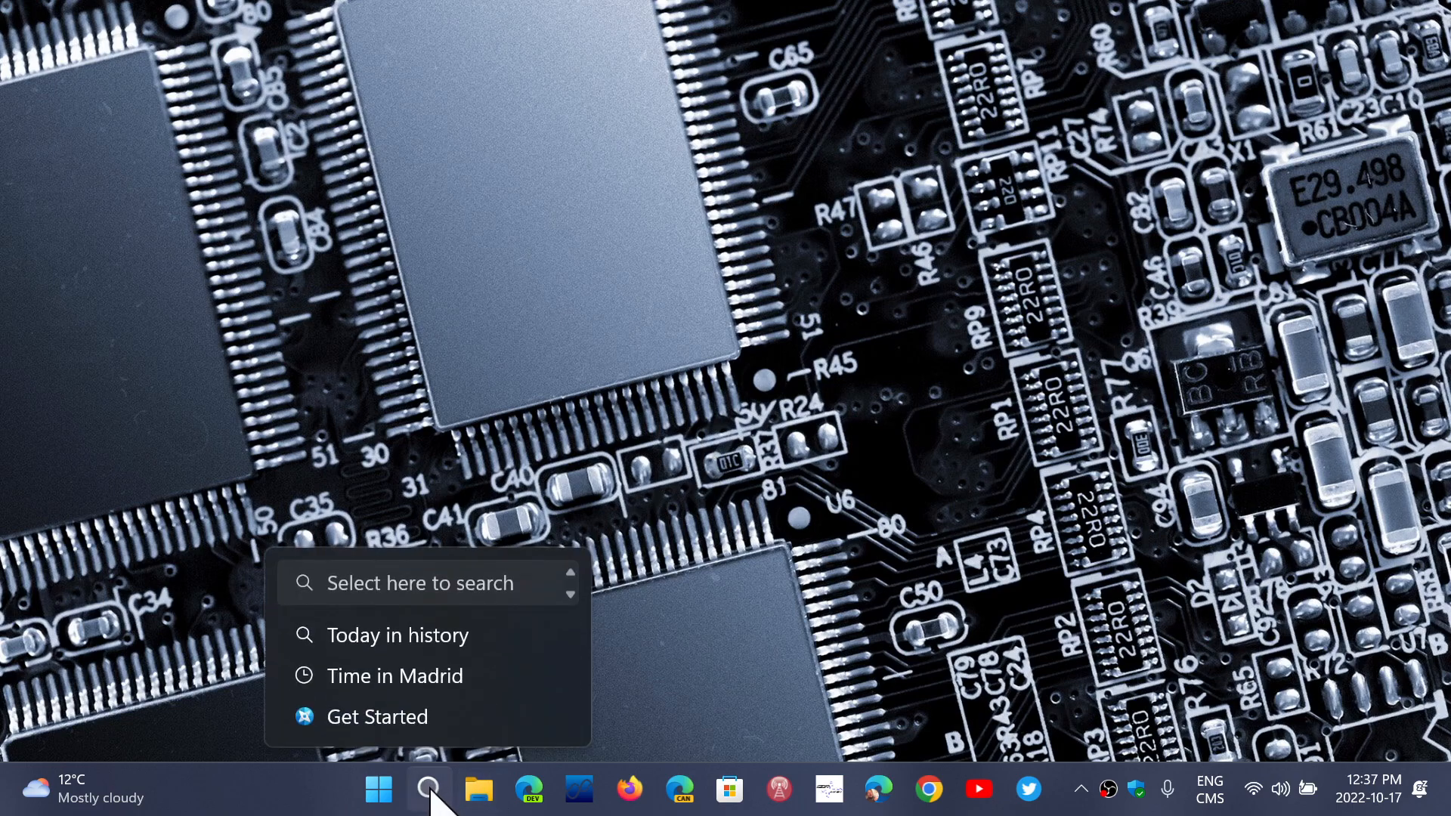
pyautogui.click(427, 789)
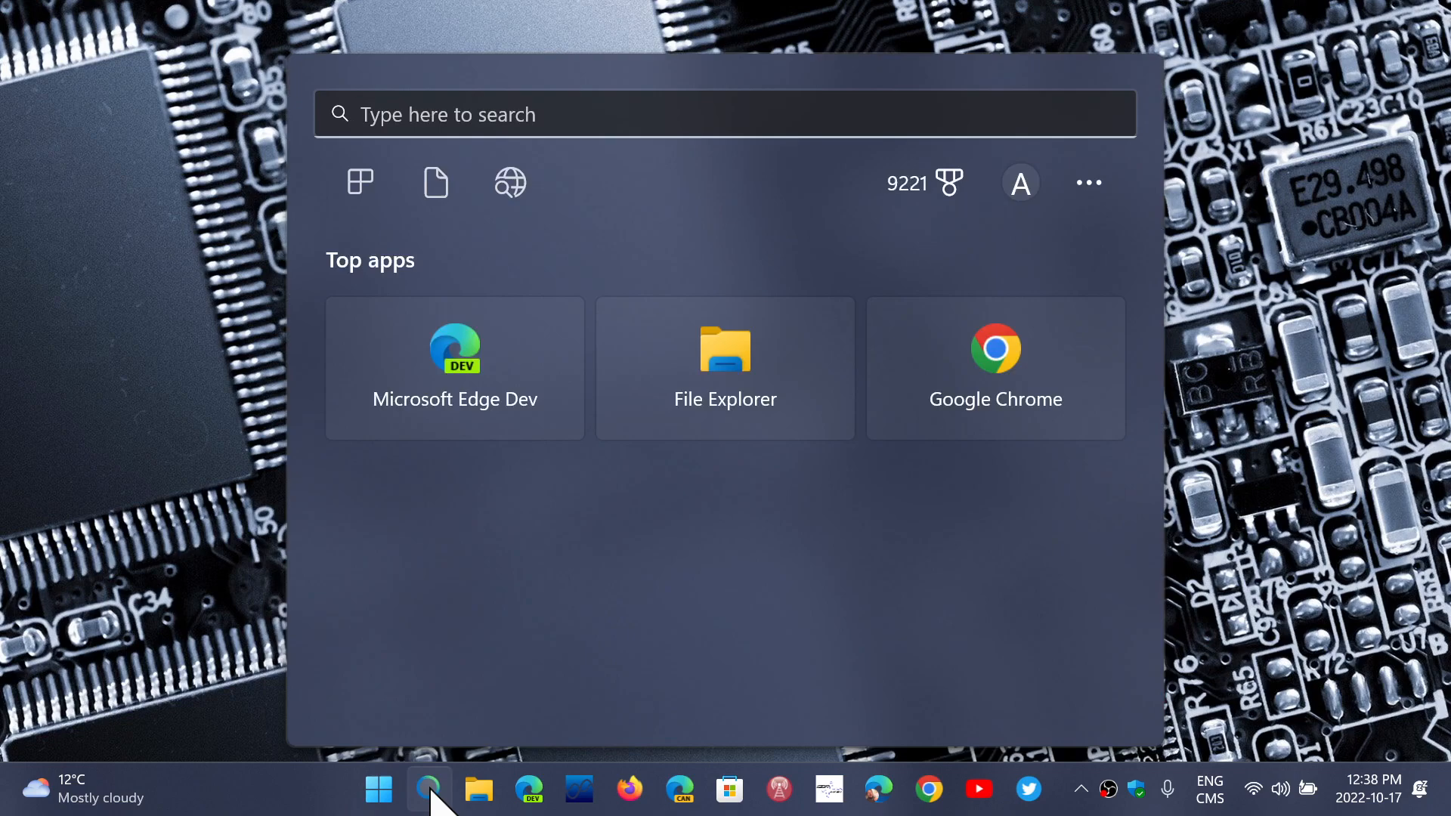
pyautogui.write('tpm')
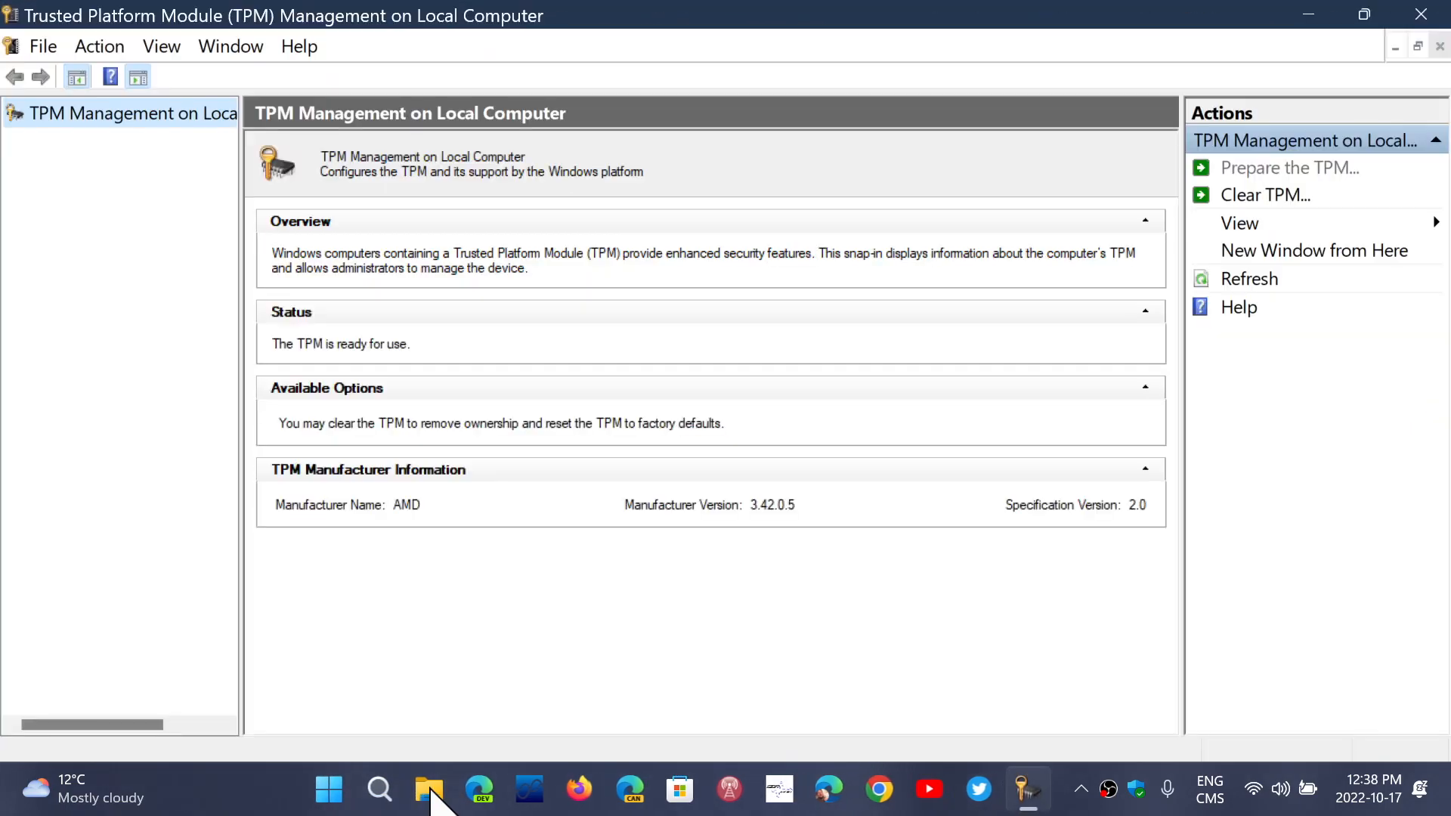
pyautogui.moveTo(930, 580)
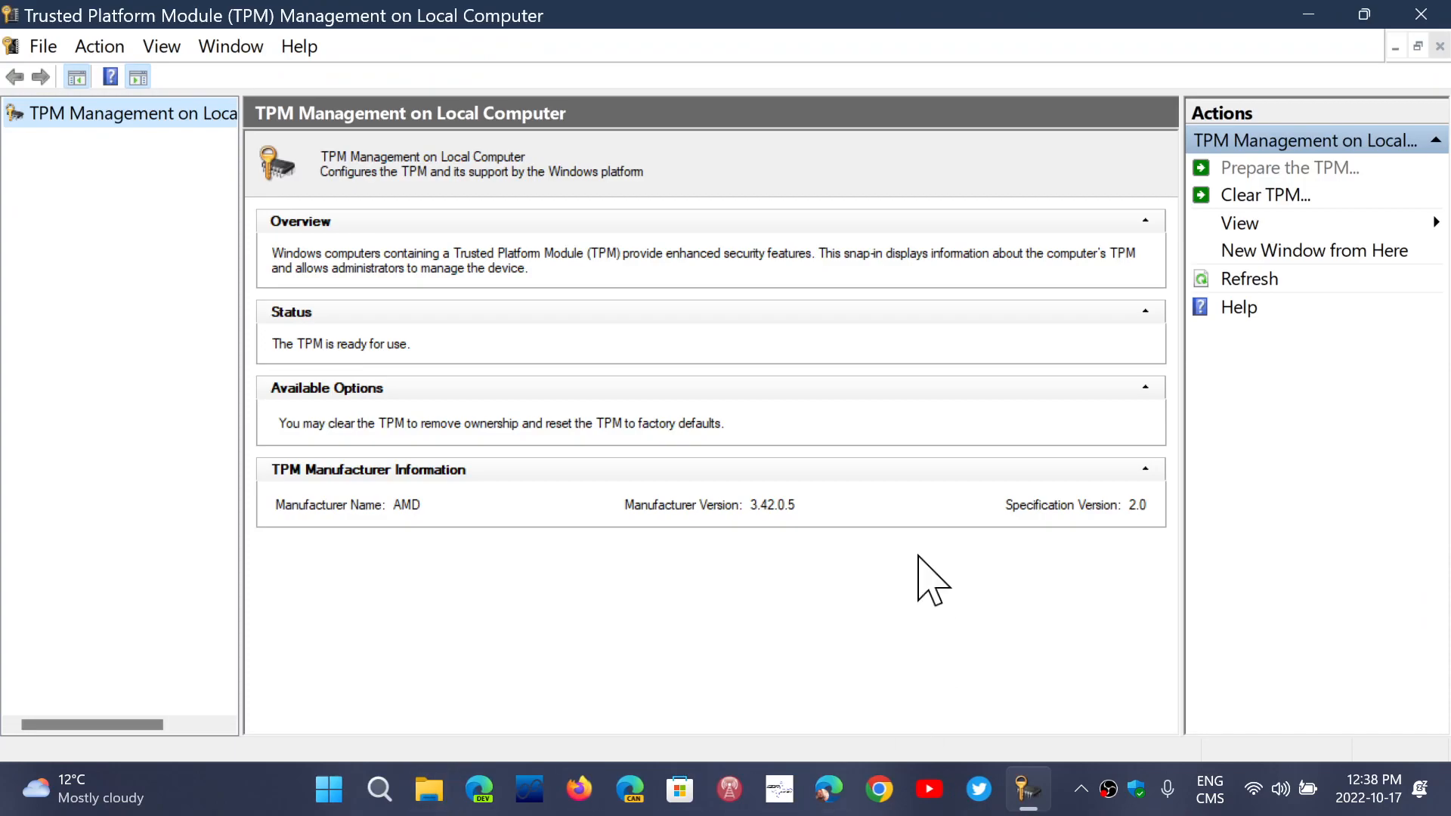
pyautogui.moveTo(694, 557)
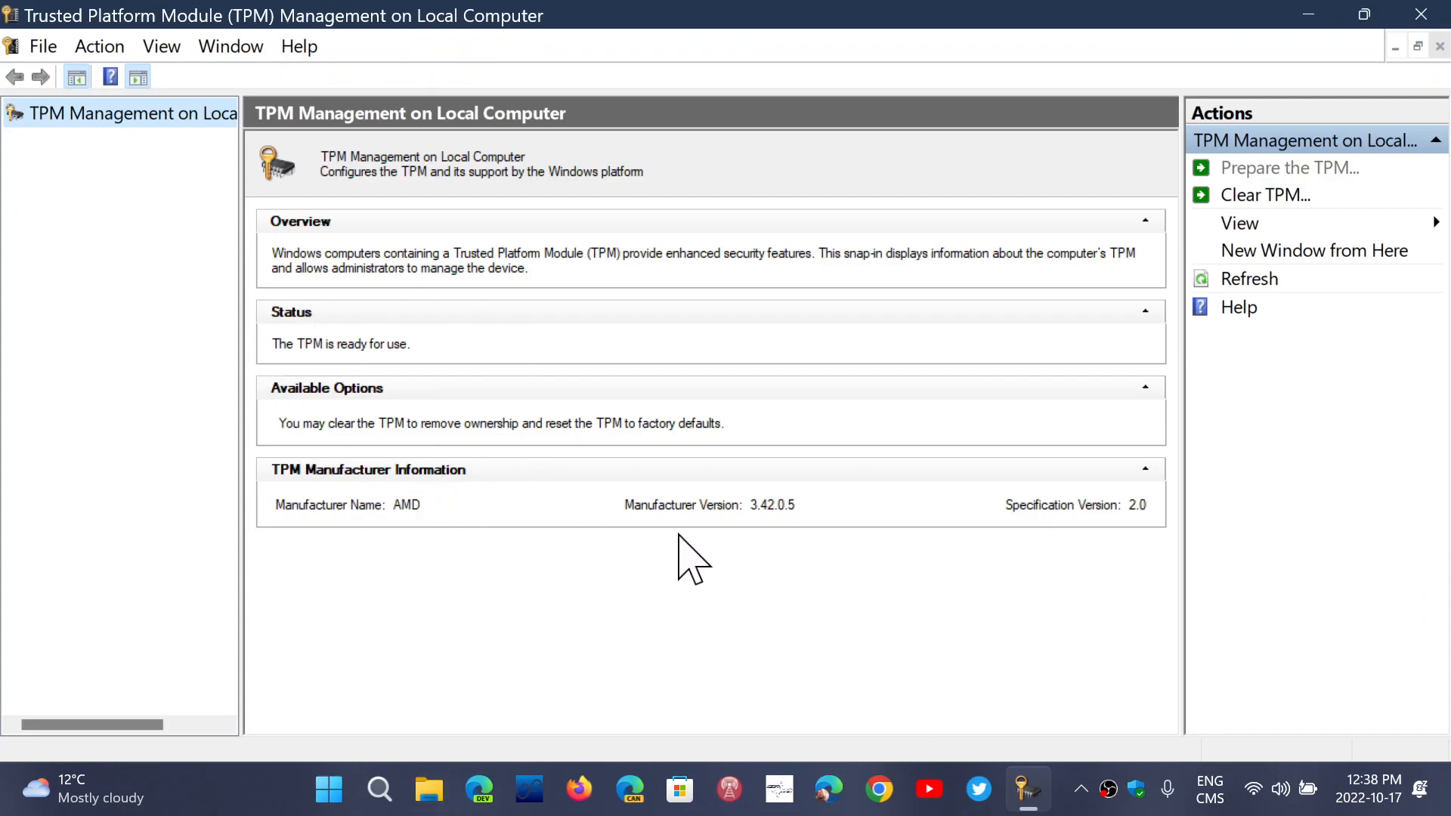
pyautogui.moveTo(1134, 541)
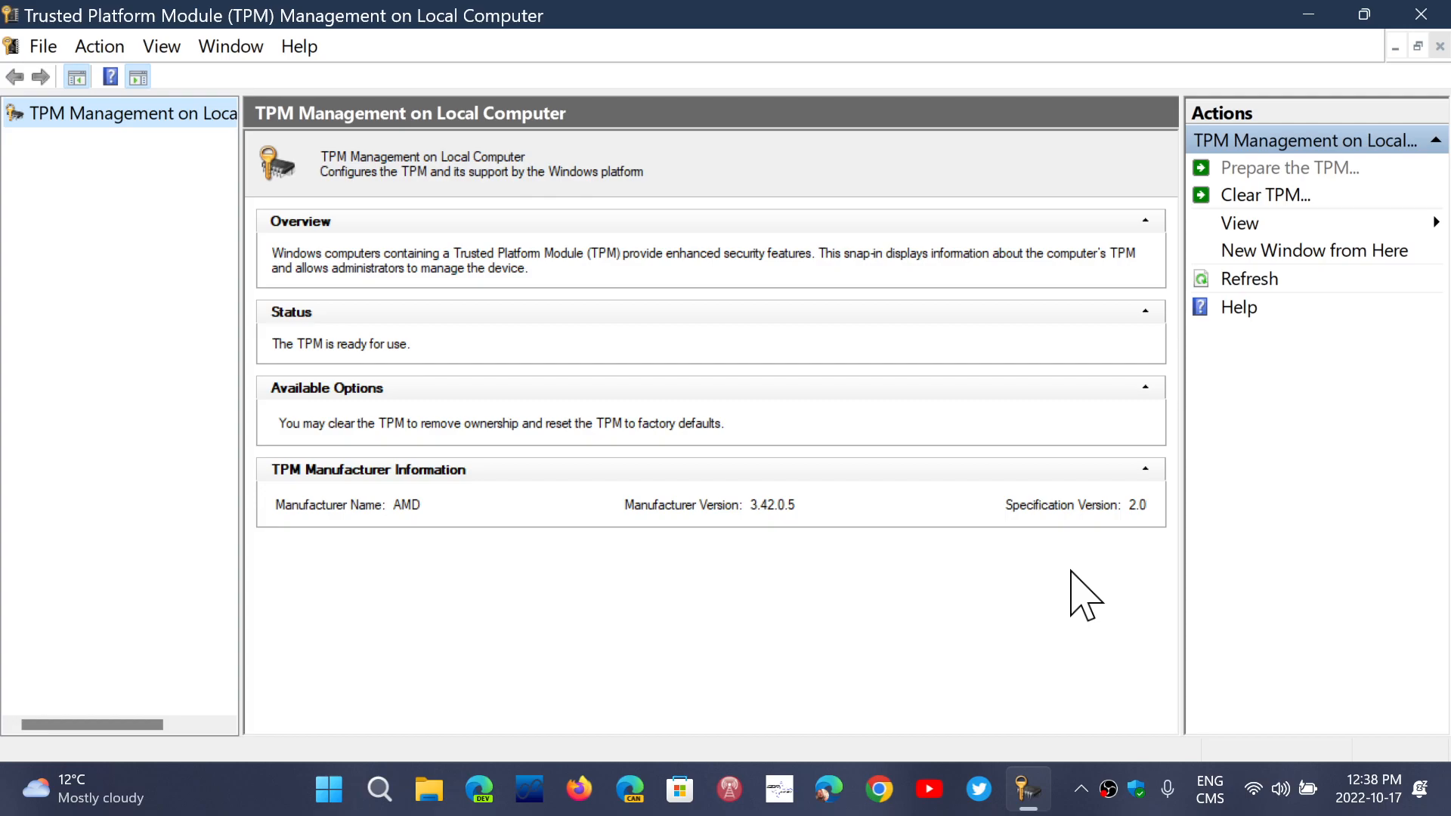
pyautogui.moveTo(1240, 224)
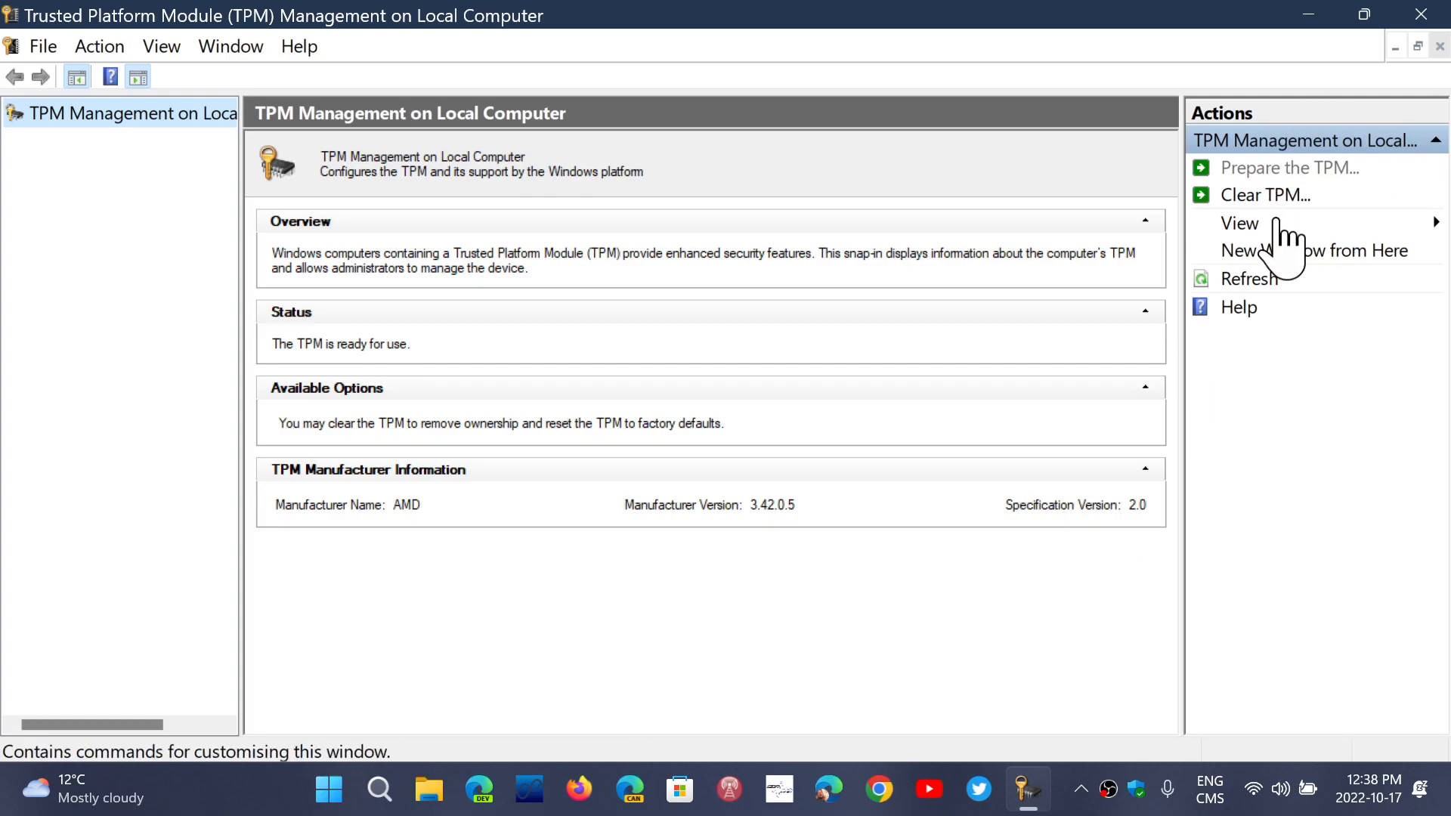
pyautogui.moveTo(771, 671)
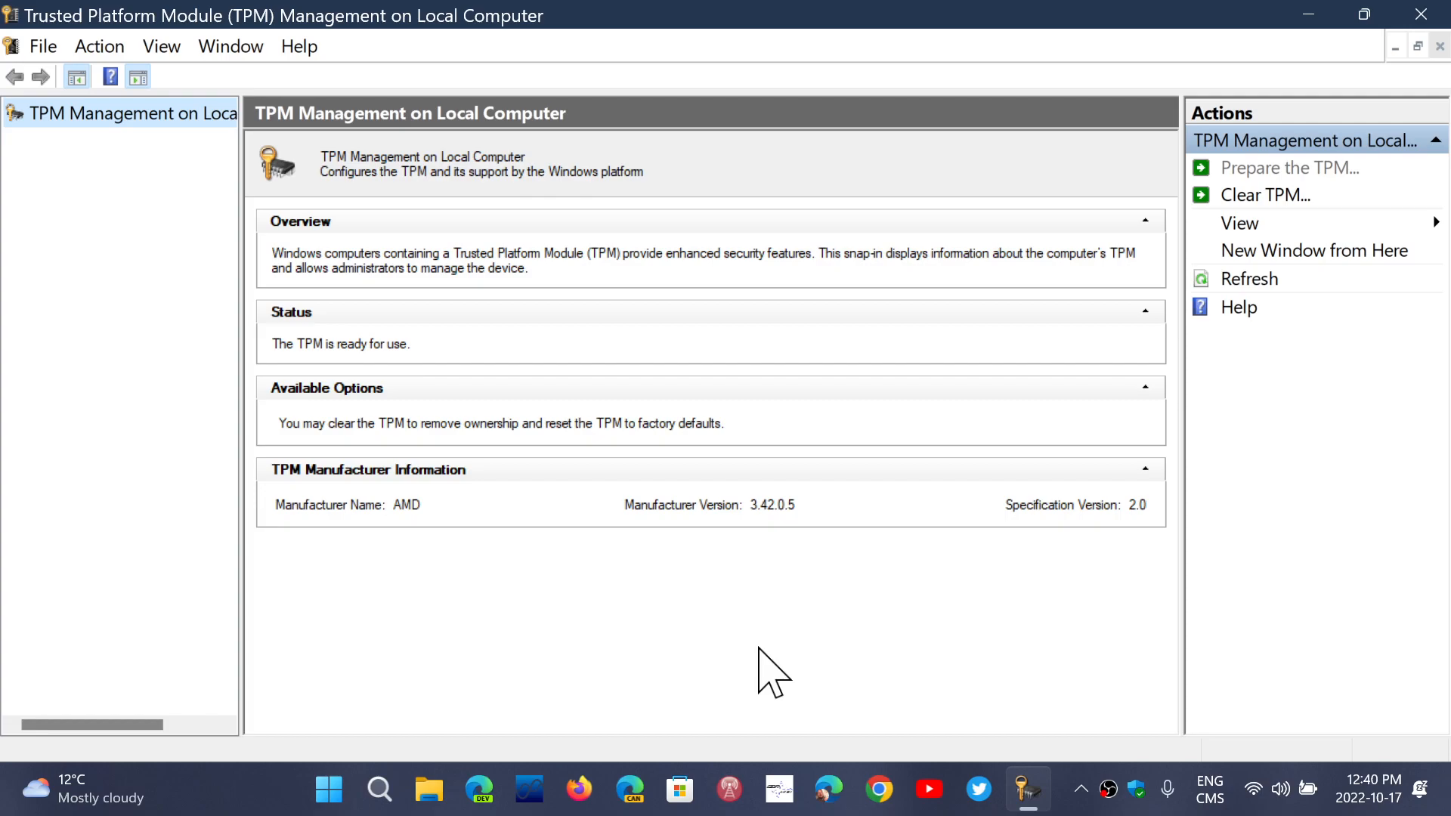
pyautogui.moveTo(1103, 361)
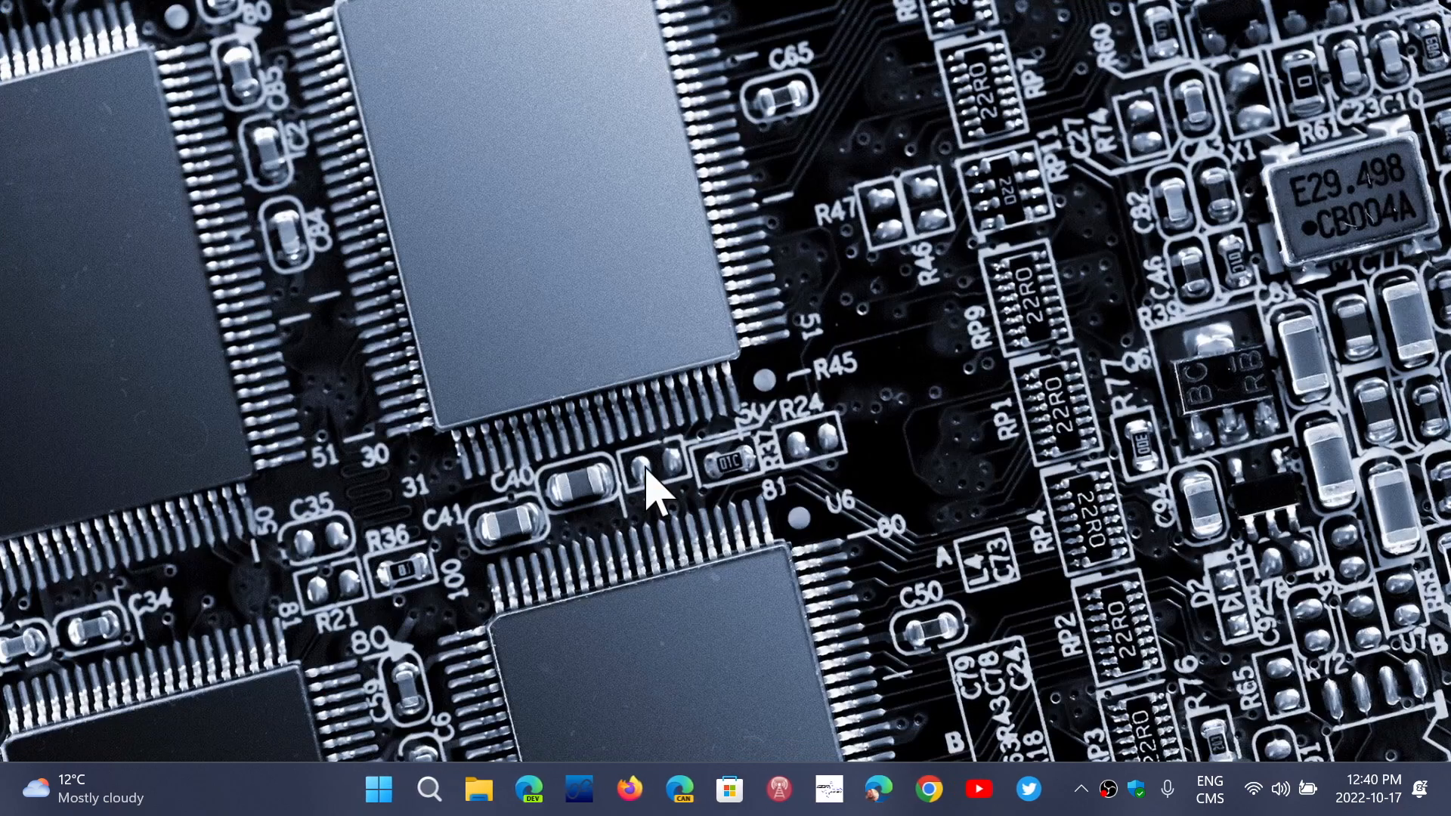
pyautogui.moveTo(402, 689)
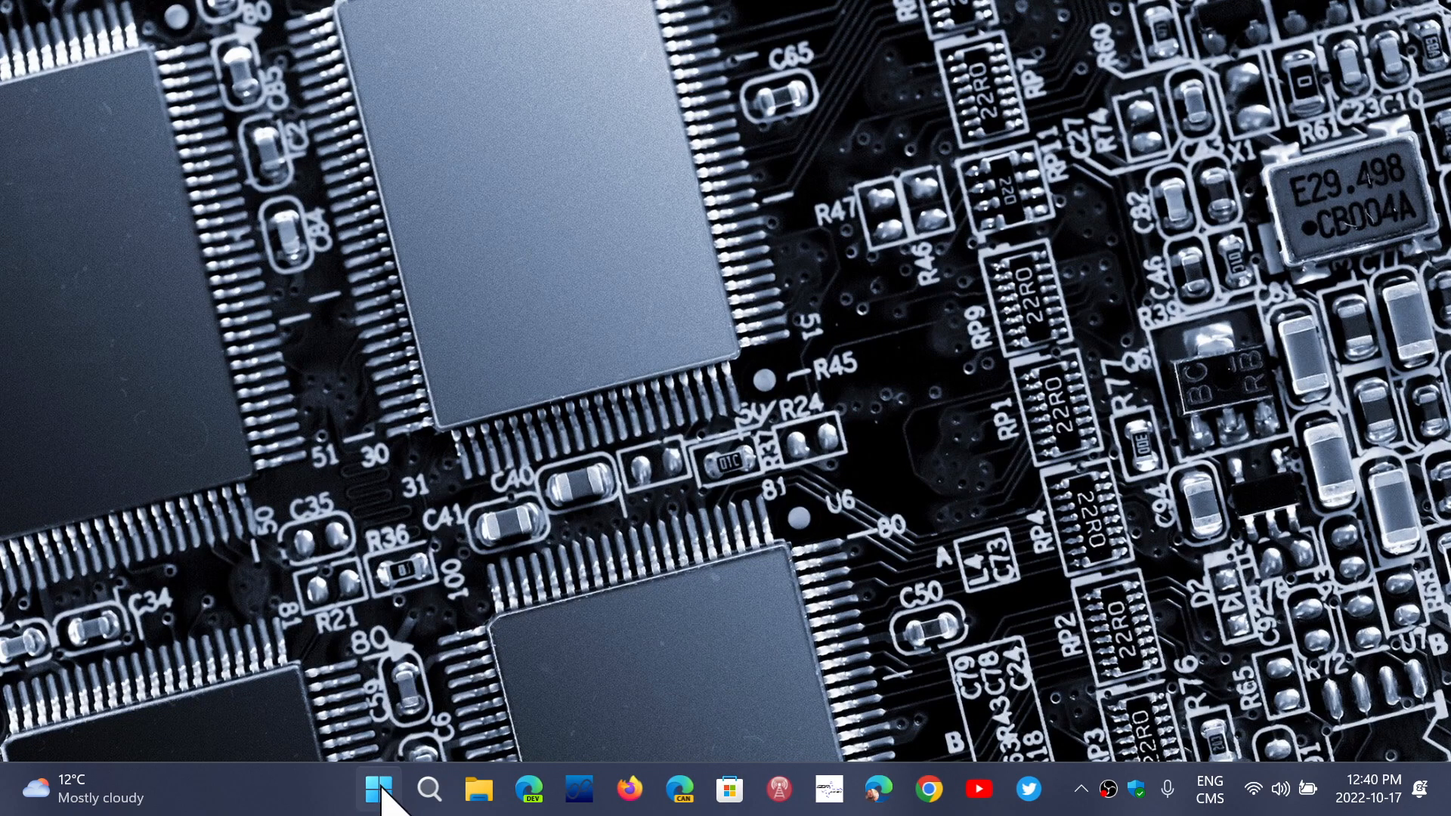
# - Bring up the Start button's quick system tools list to reach Device Manager
pyautogui.rightClick(378, 789)
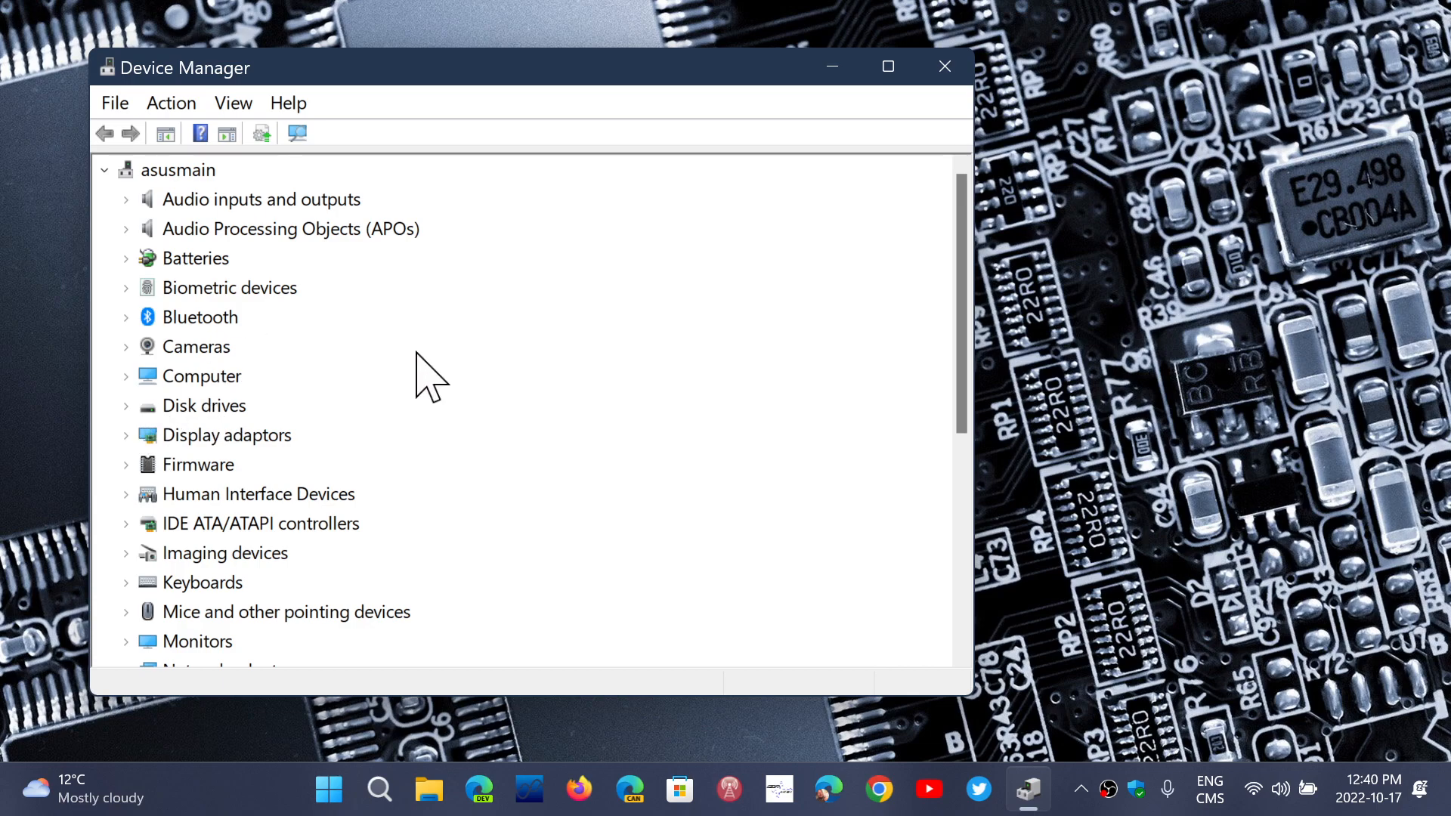
pyautogui.moveTo(319, 411)
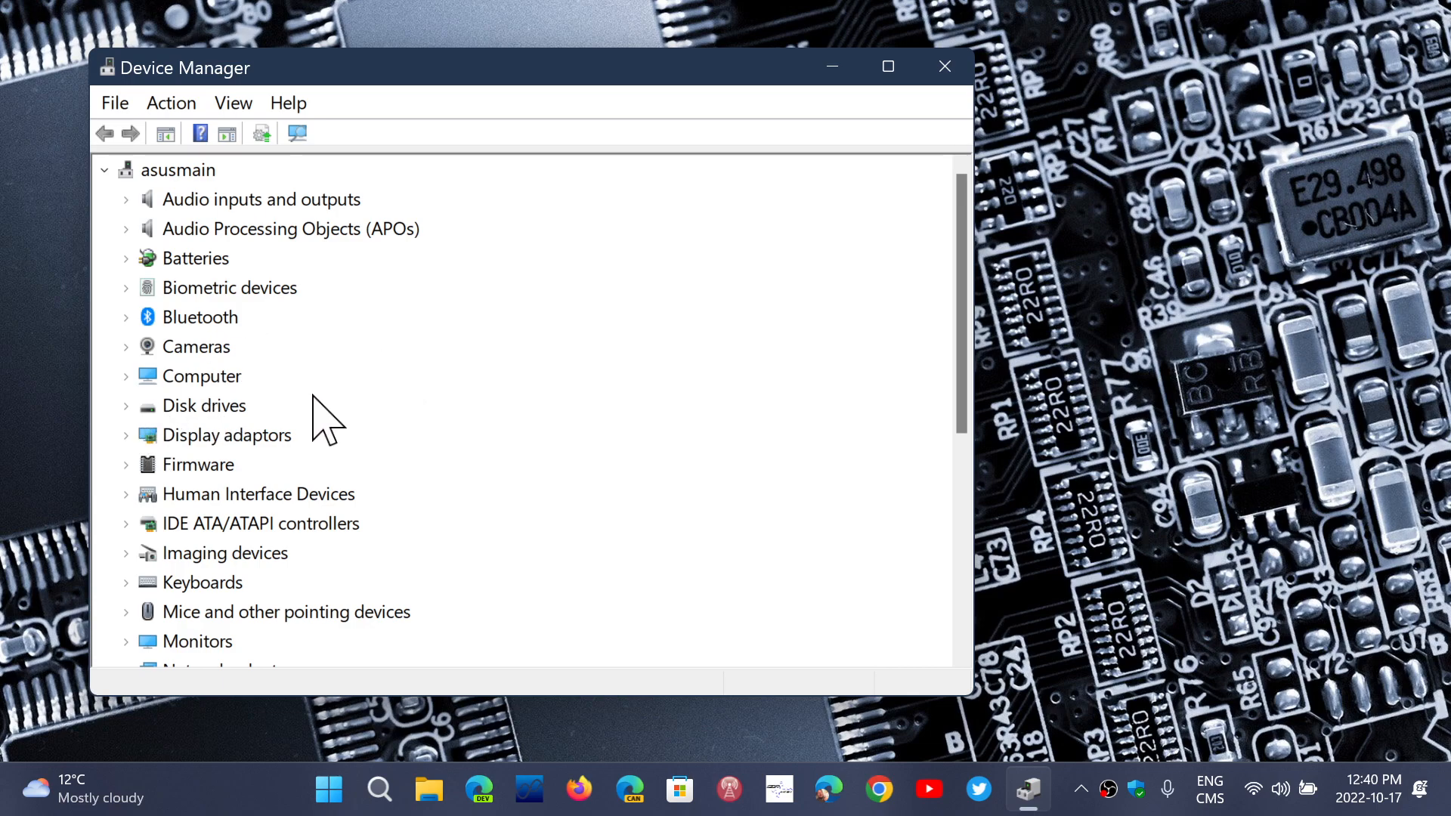
# - Maximize Device Manager and scroll the category list down to Processors
pyautogui.scroll(-3)
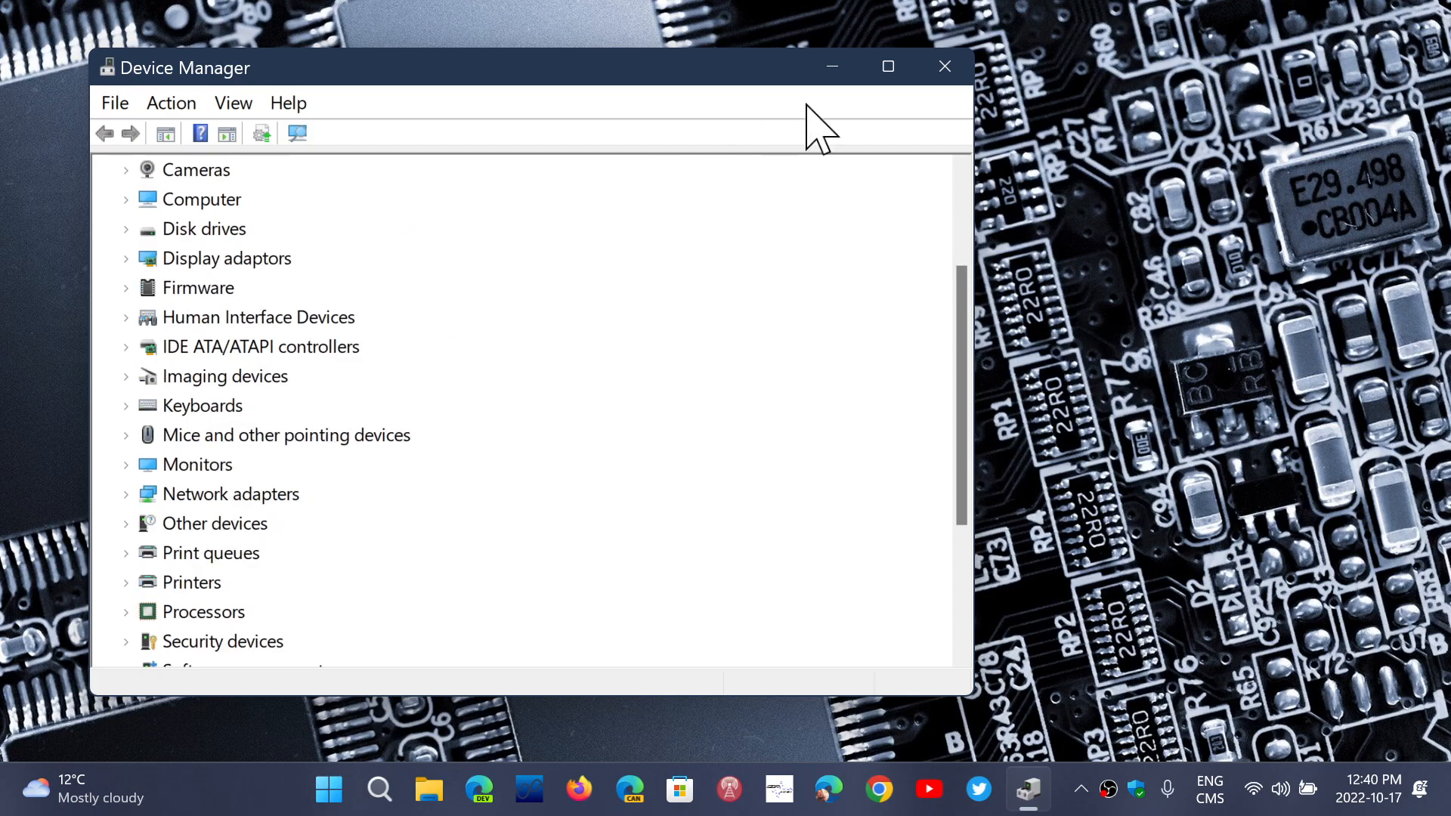
pyautogui.click(887, 67)
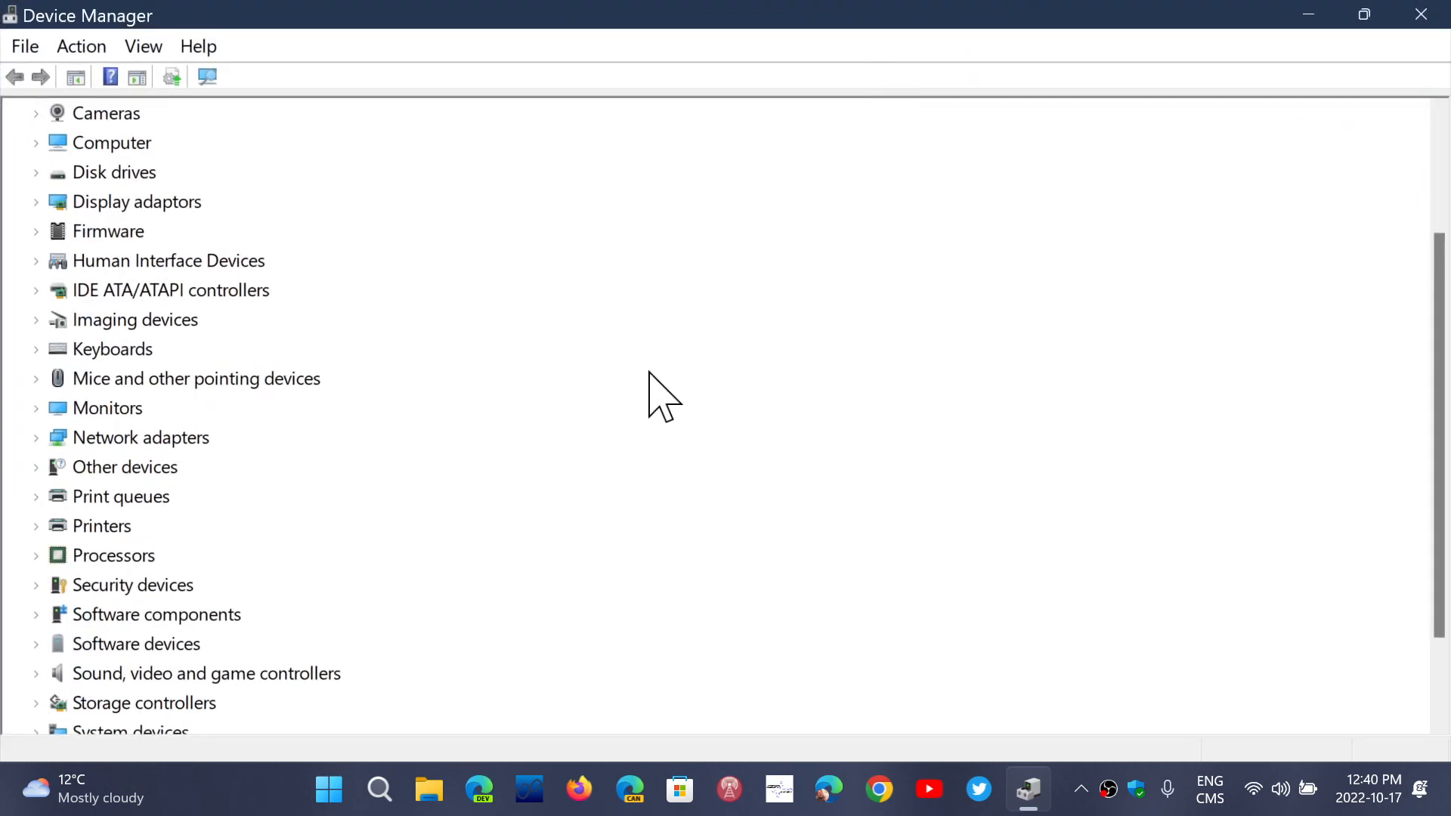
pyautogui.scroll(-3)
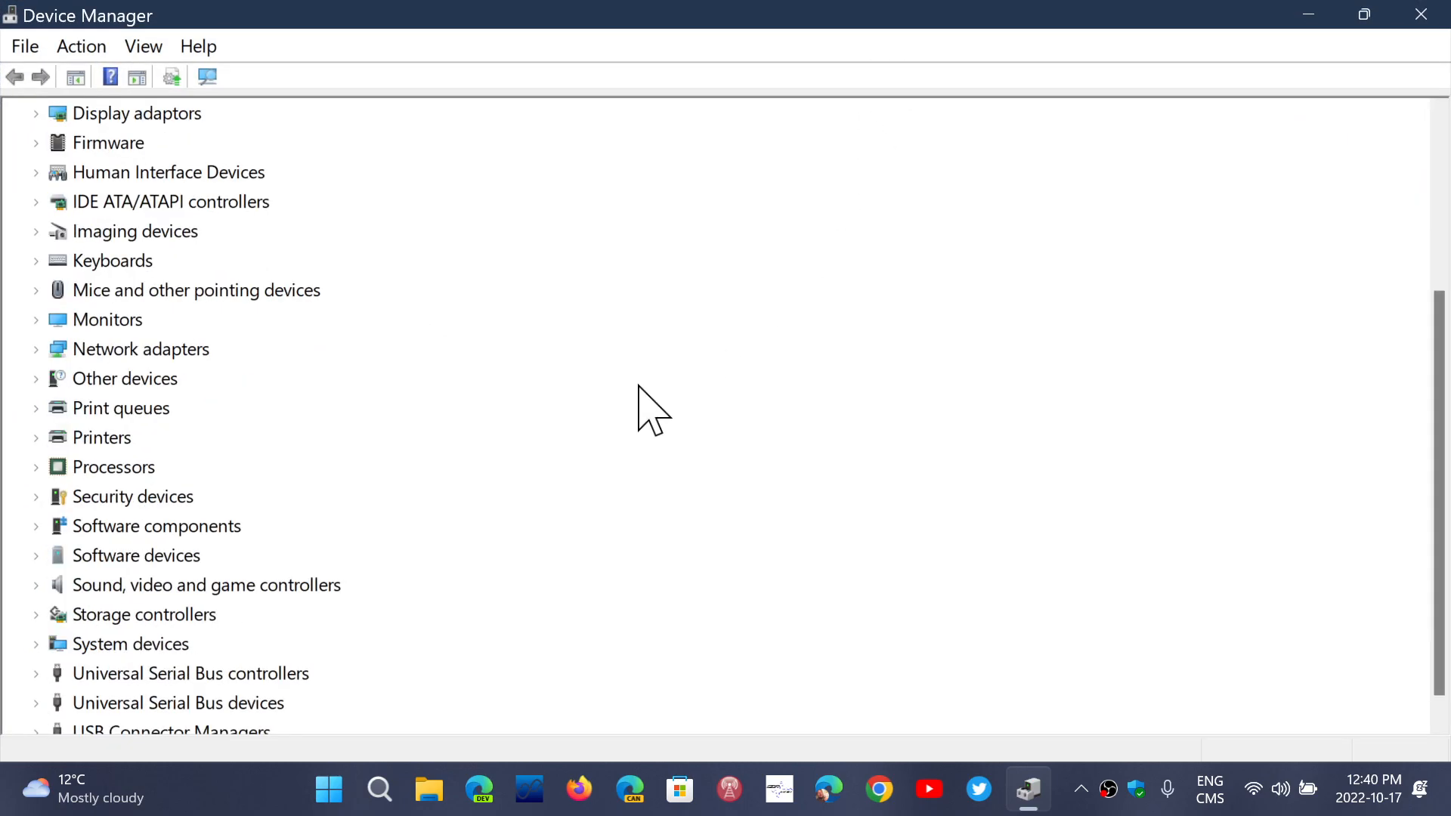
pyautogui.moveTo(502, 471)
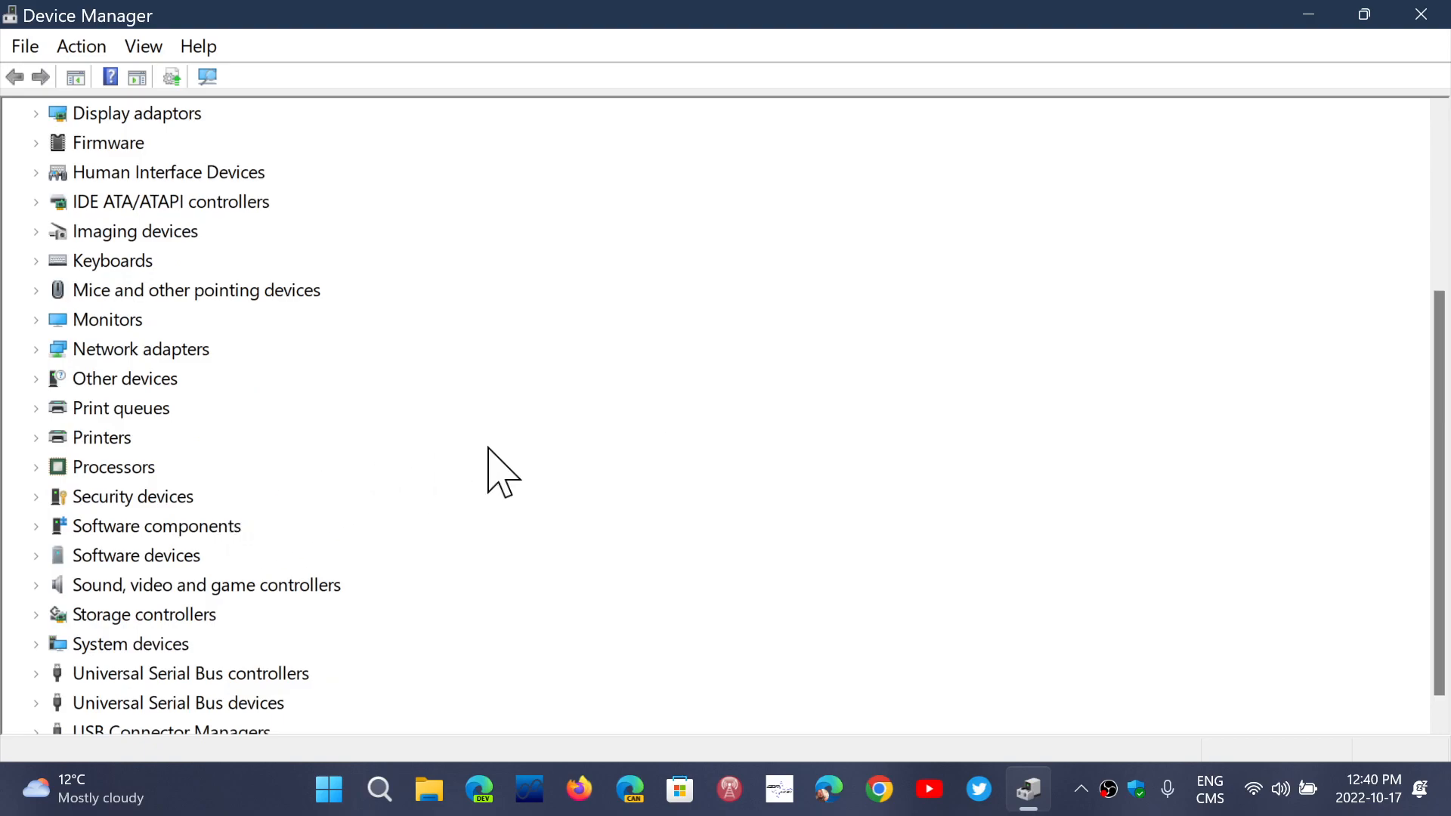
pyautogui.moveTo(56, 476)
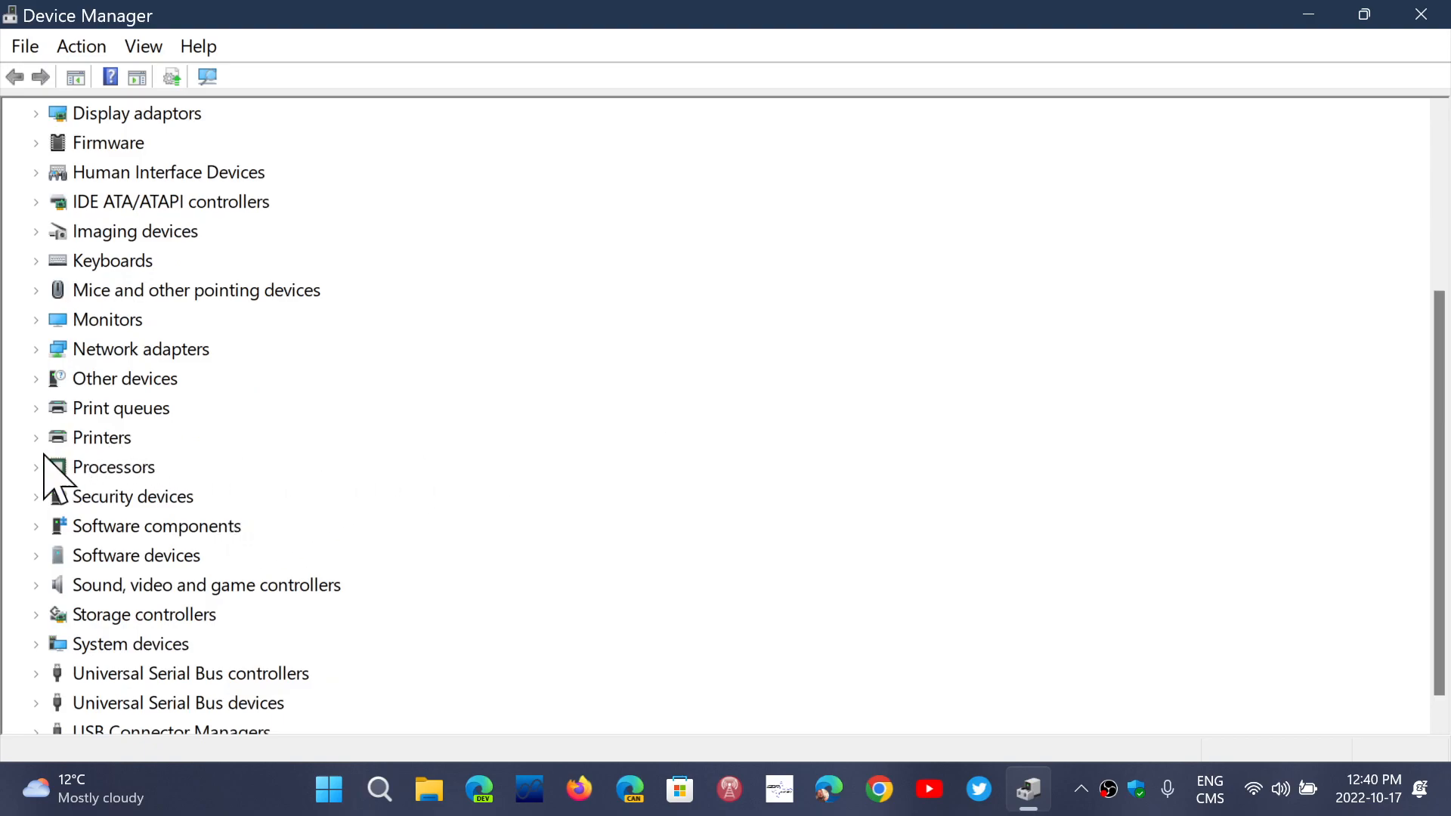
# - Expand Processors to list the AMD Ryzen 7 4800H threads, then close Device Manager
pyautogui.click(36, 467)
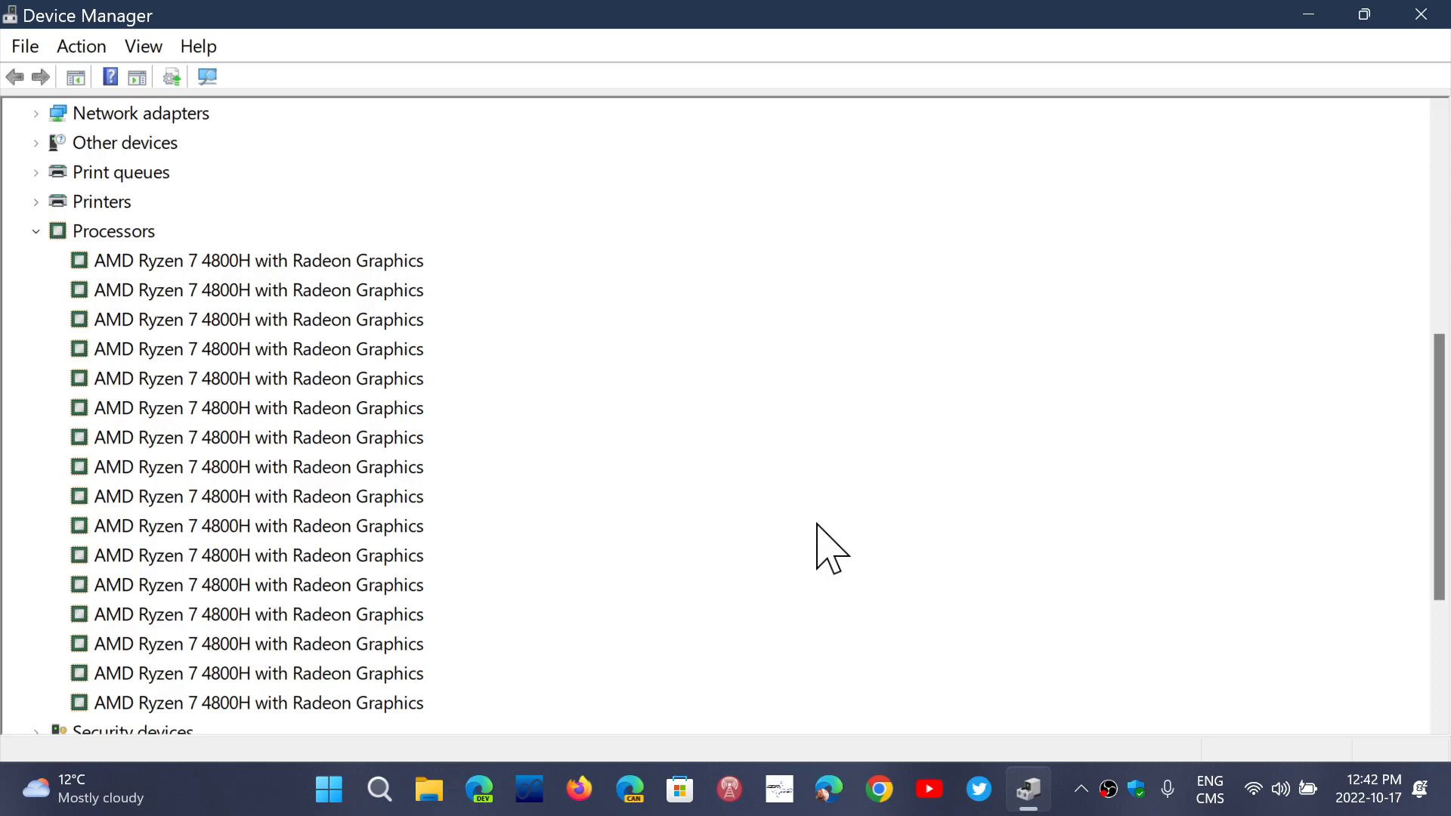
pyautogui.moveTo(1423, 16)
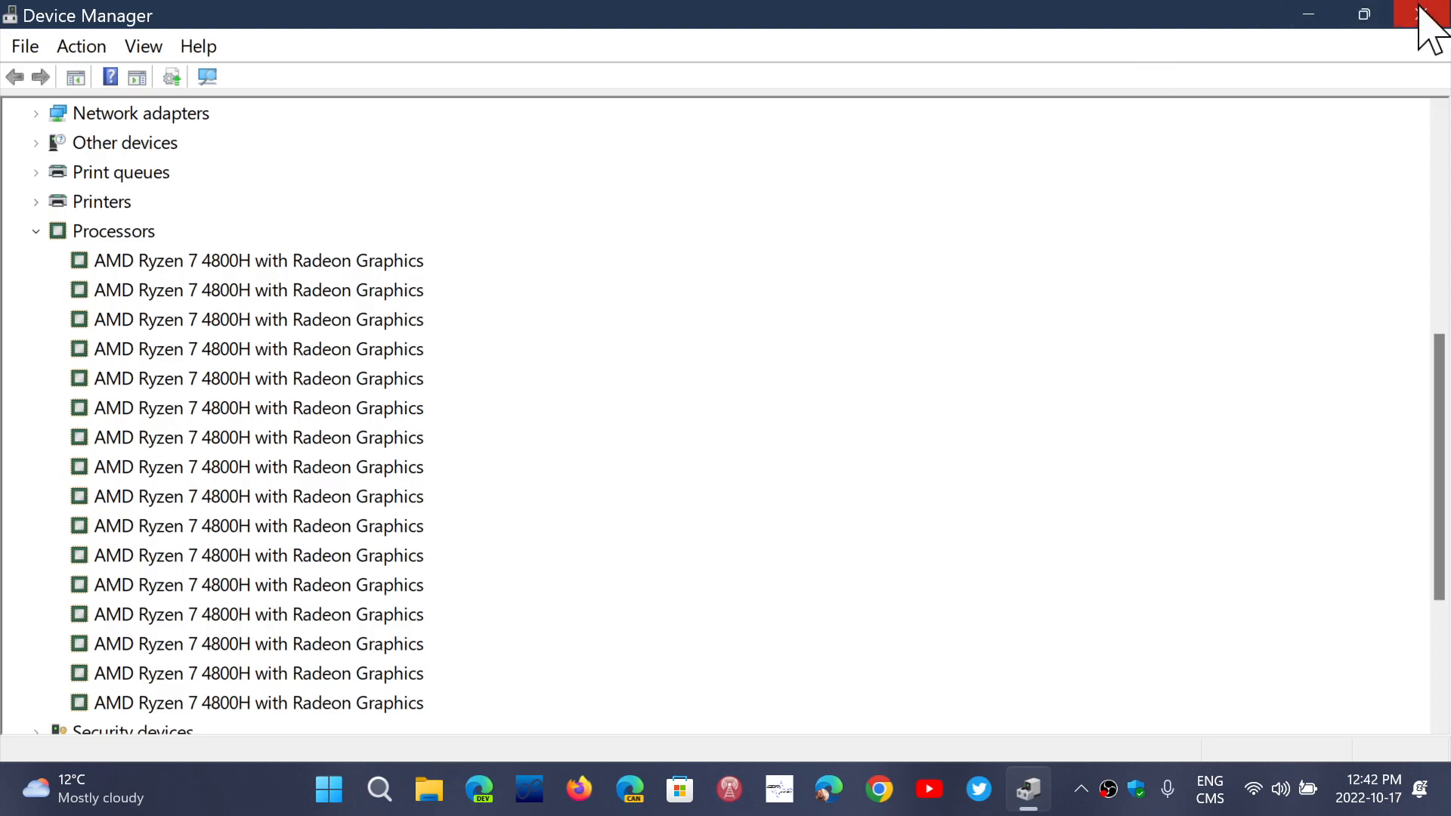
pyautogui.click(1428, 15)
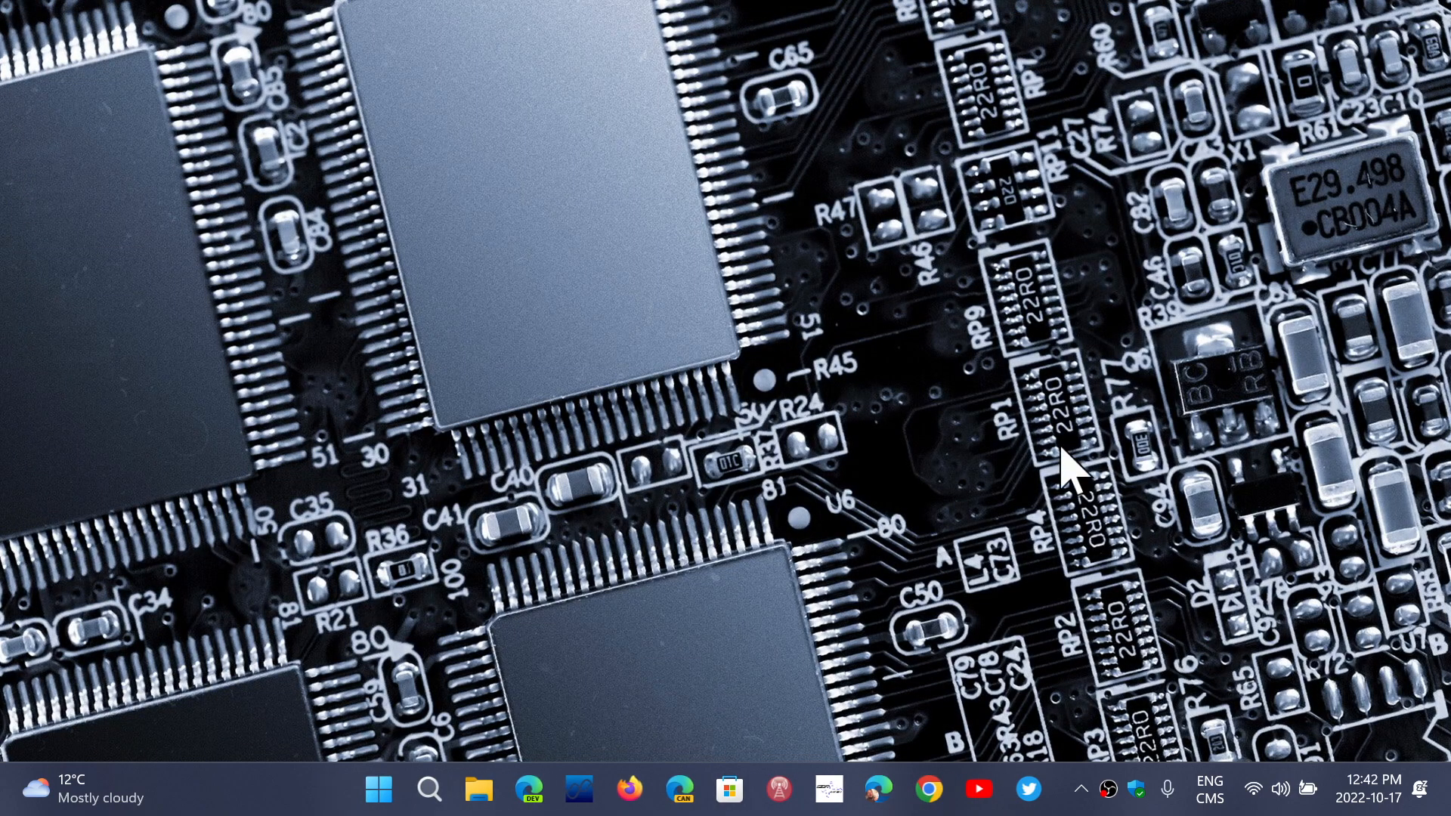